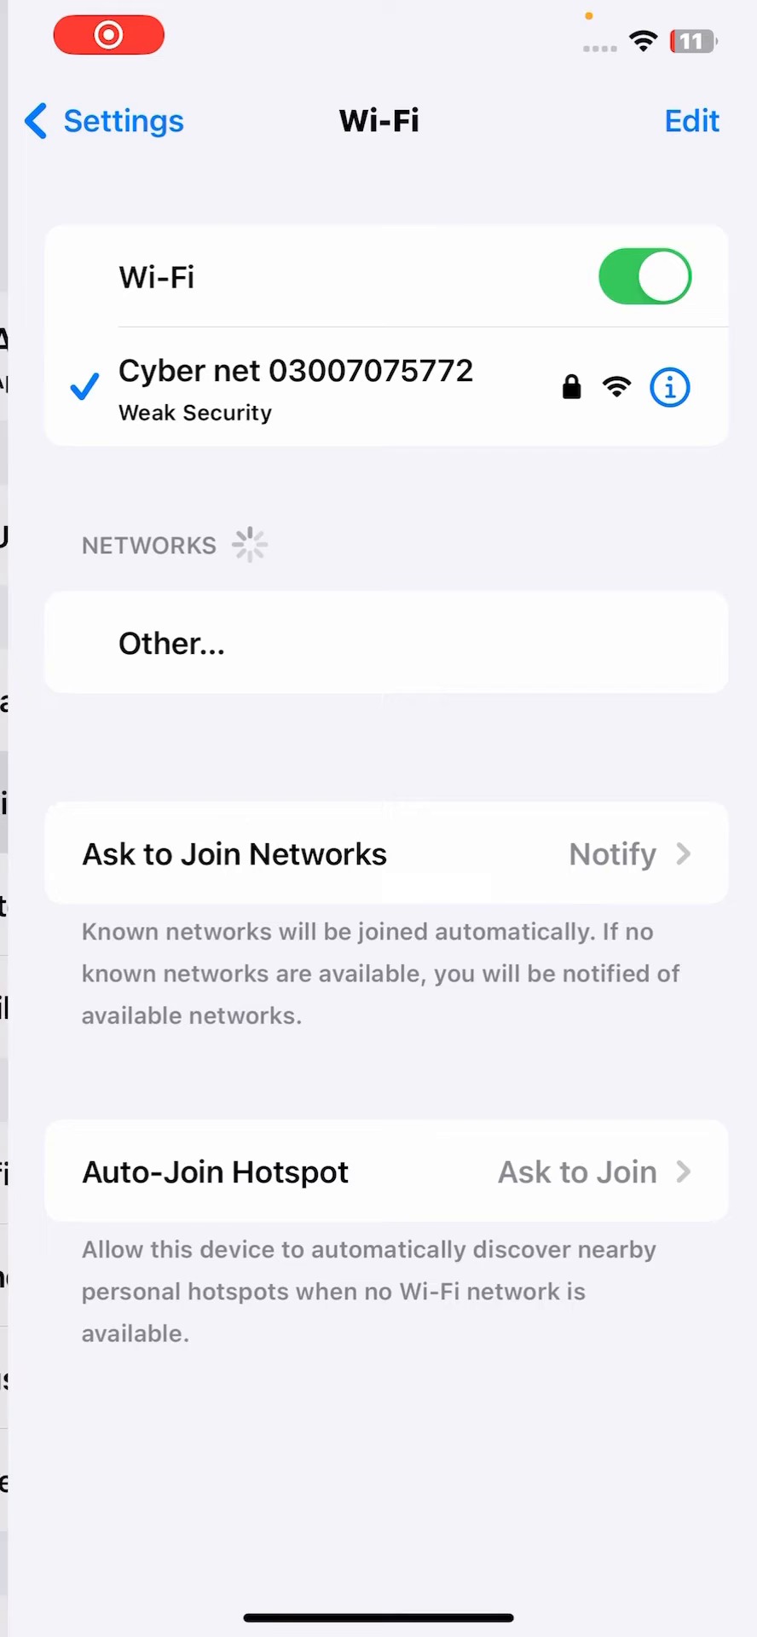
Switch Wi-Fi off and back on, then return to the main Settings list.
click(644, 276)
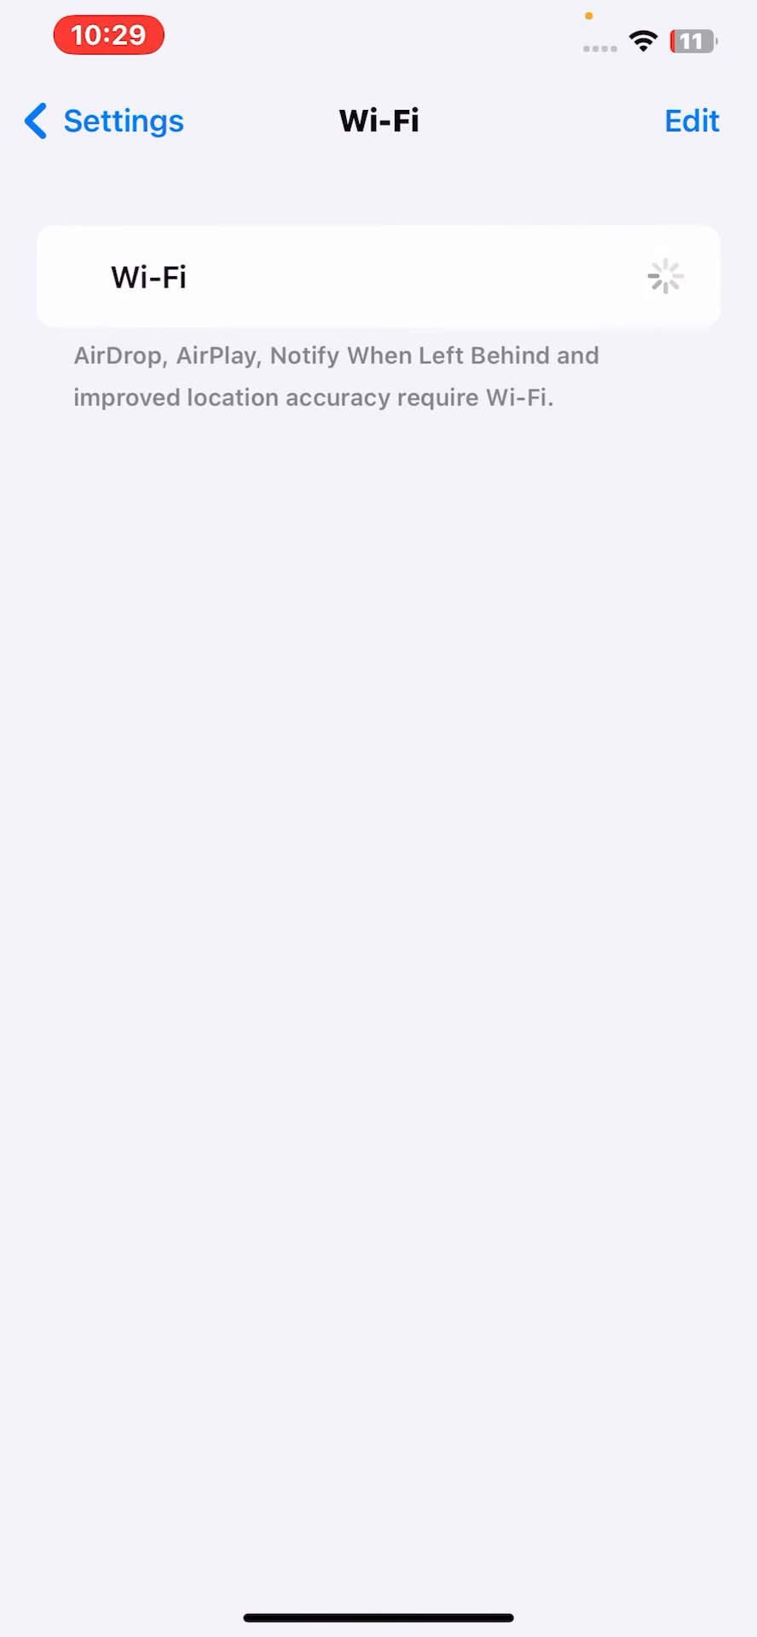
click(636, 277)
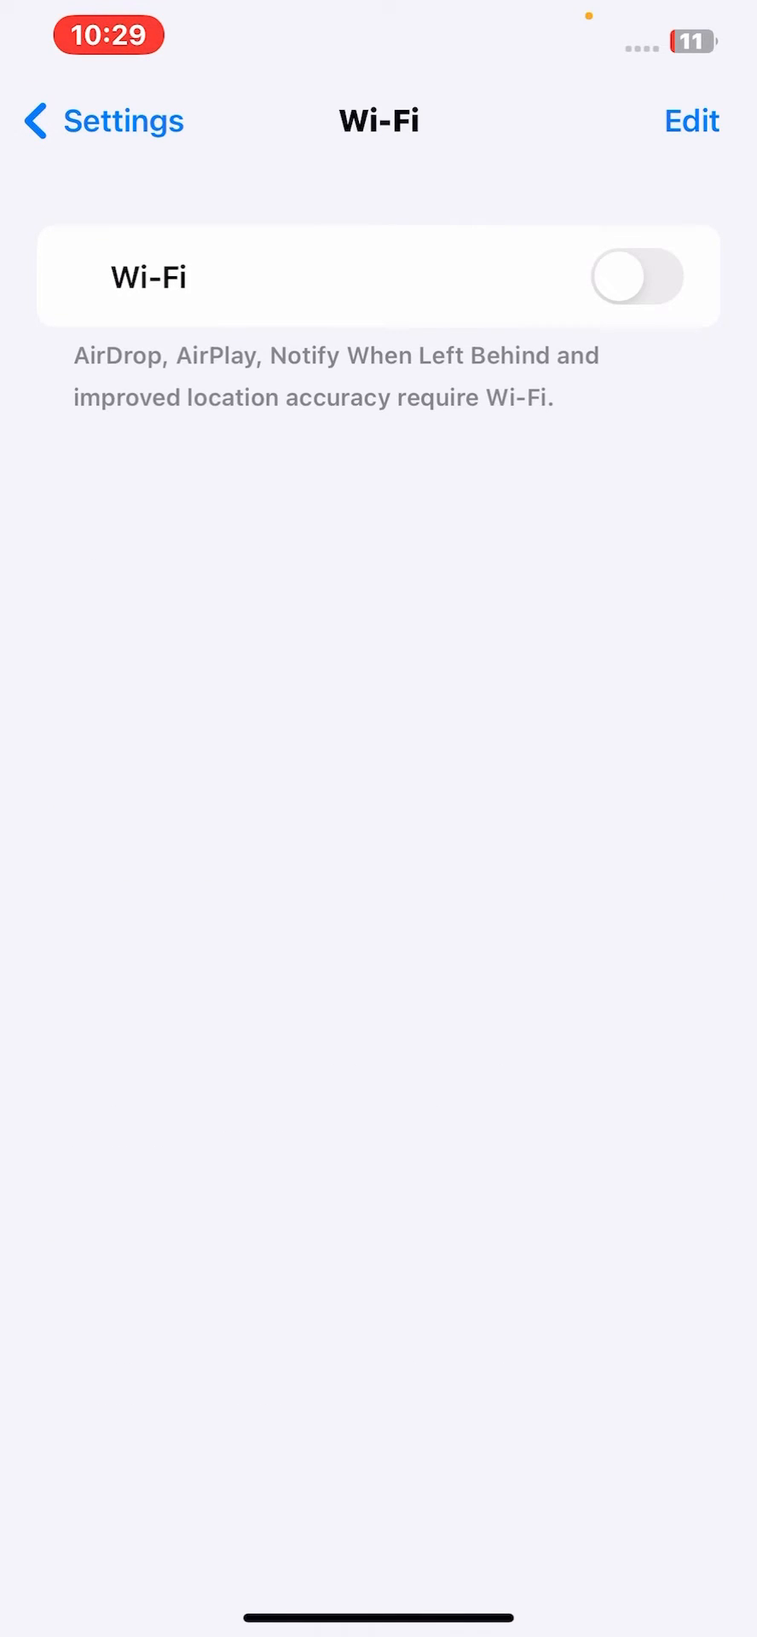
click(634, 276)
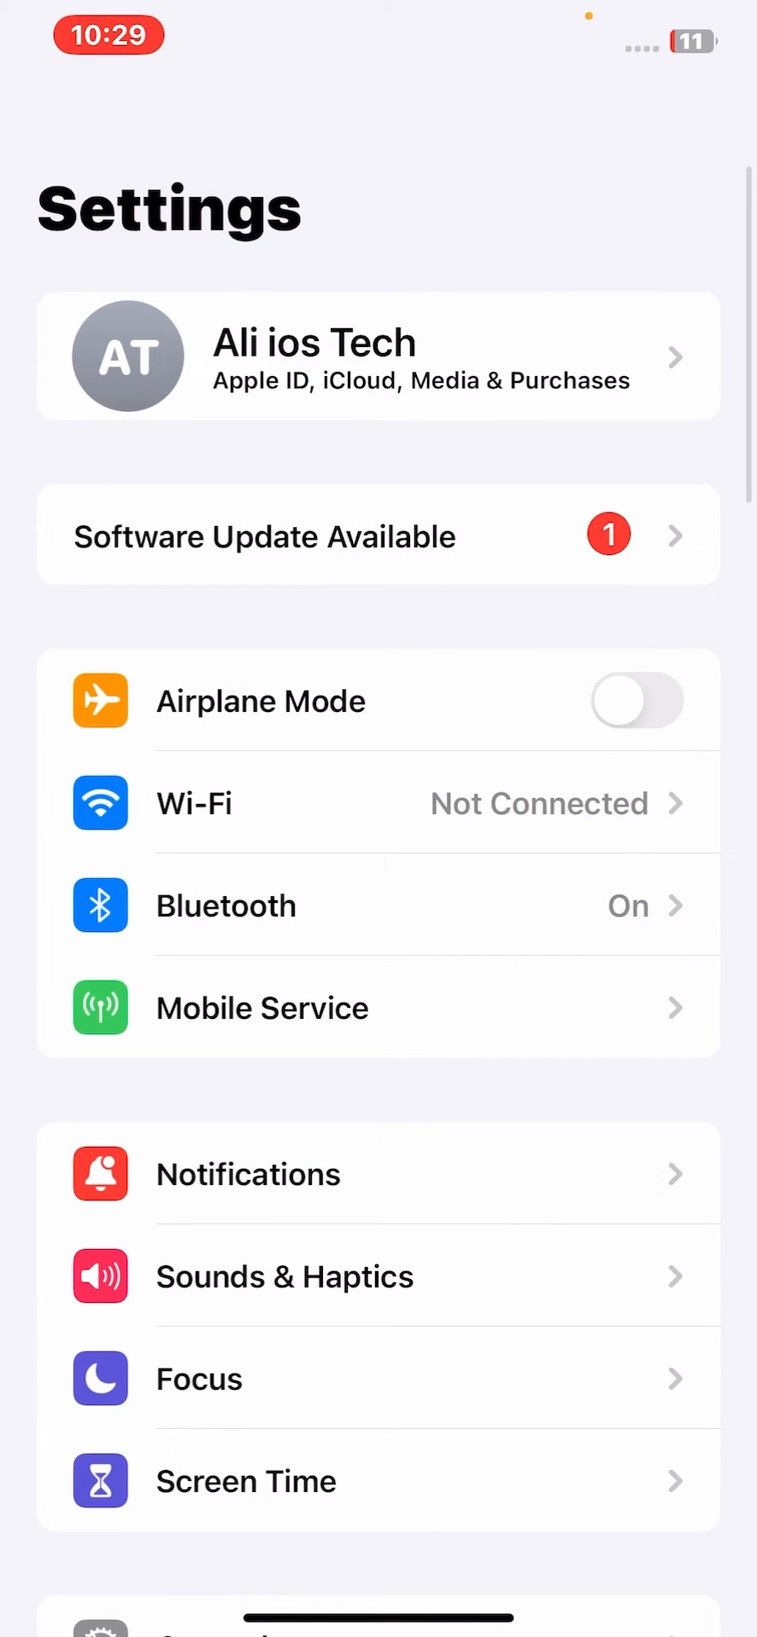
Cycle Airplane Mode on and then off again.
click(636, 701)
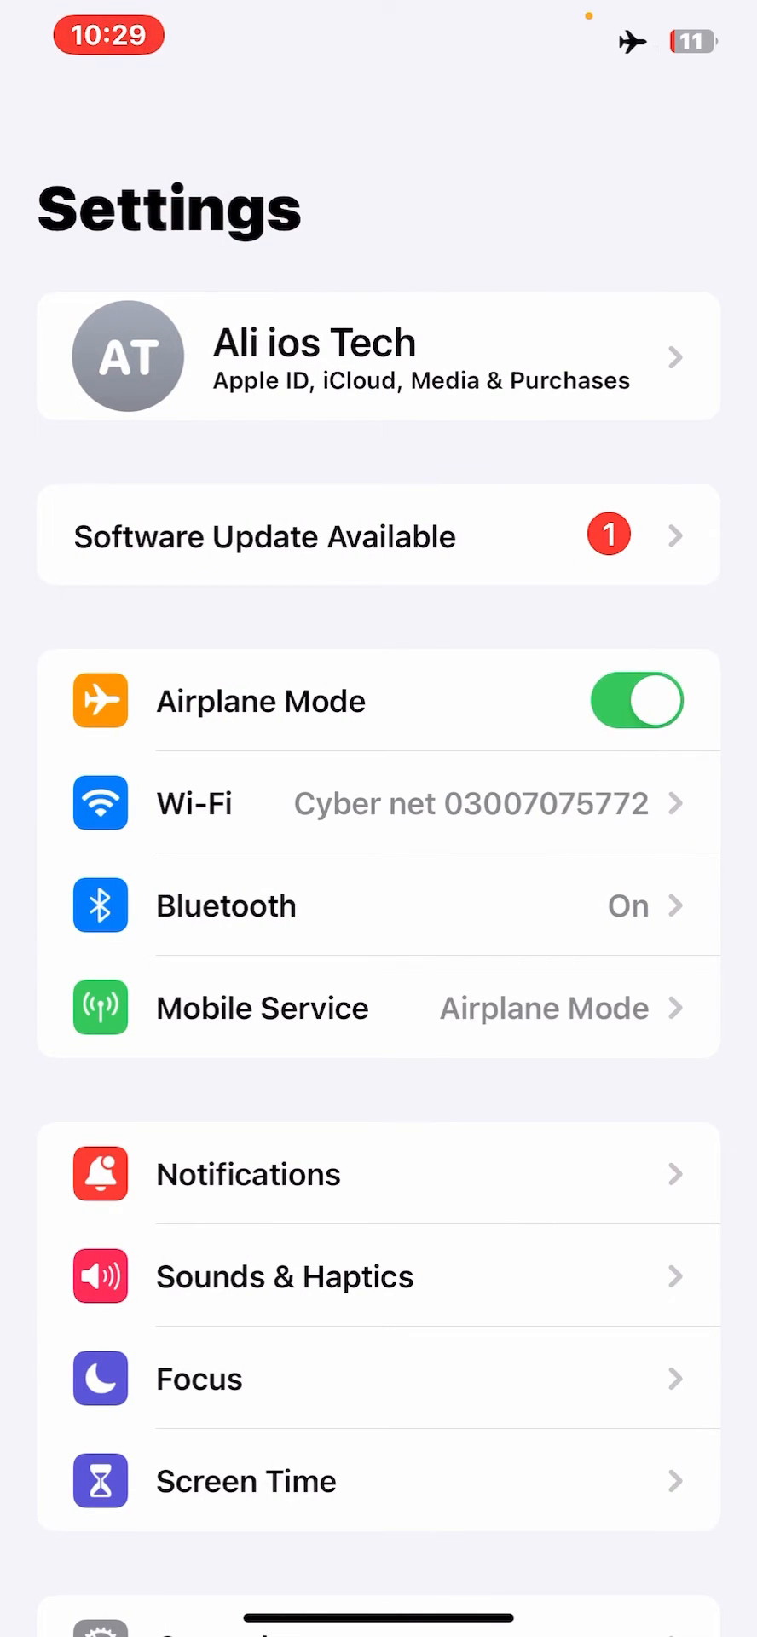
click(636, 699)
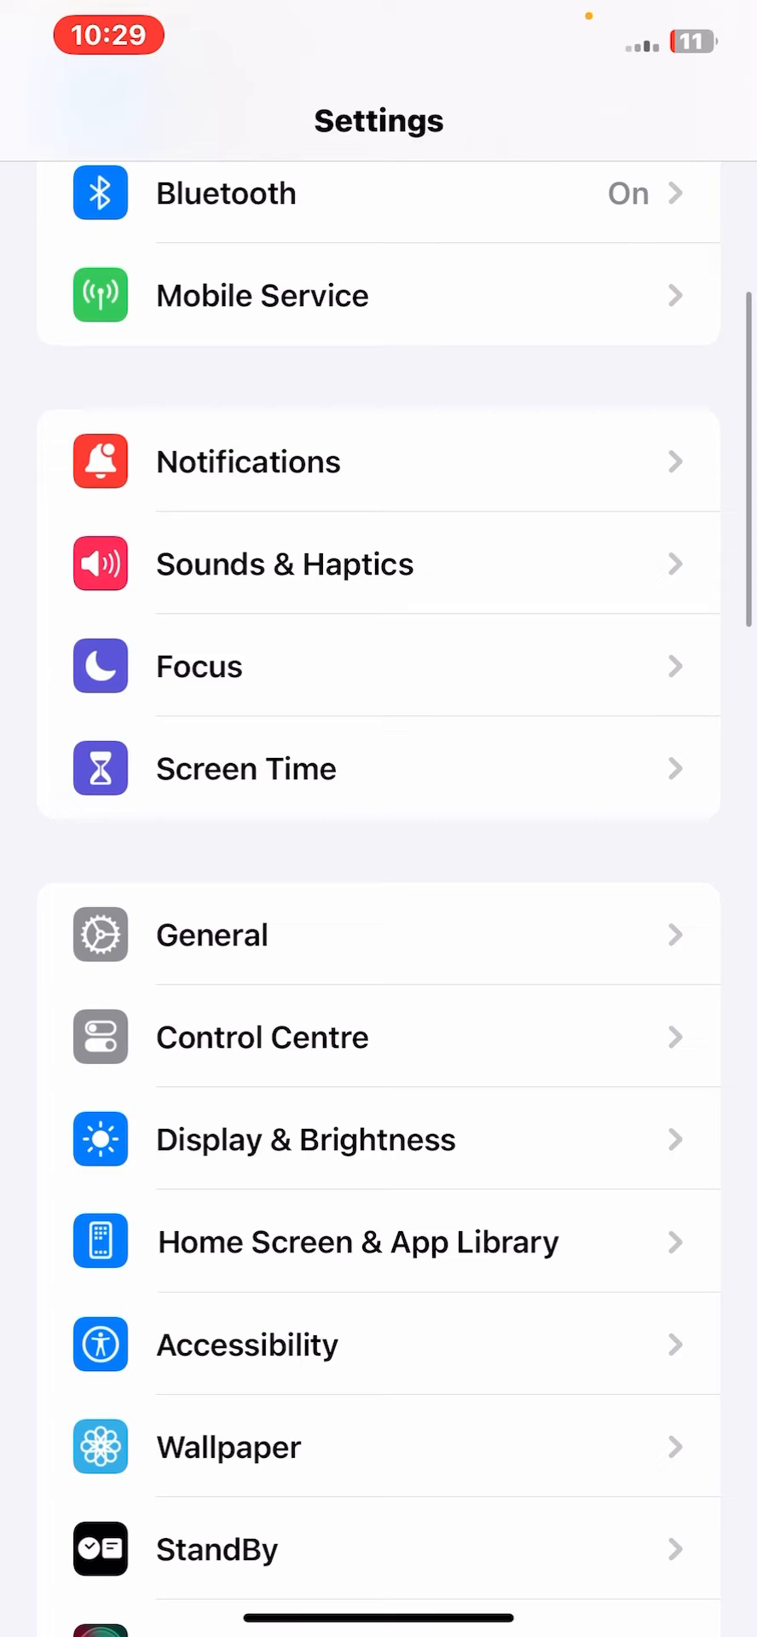
In General > Date & Time, turn Set Automatically off and back on.
click(212, 933)
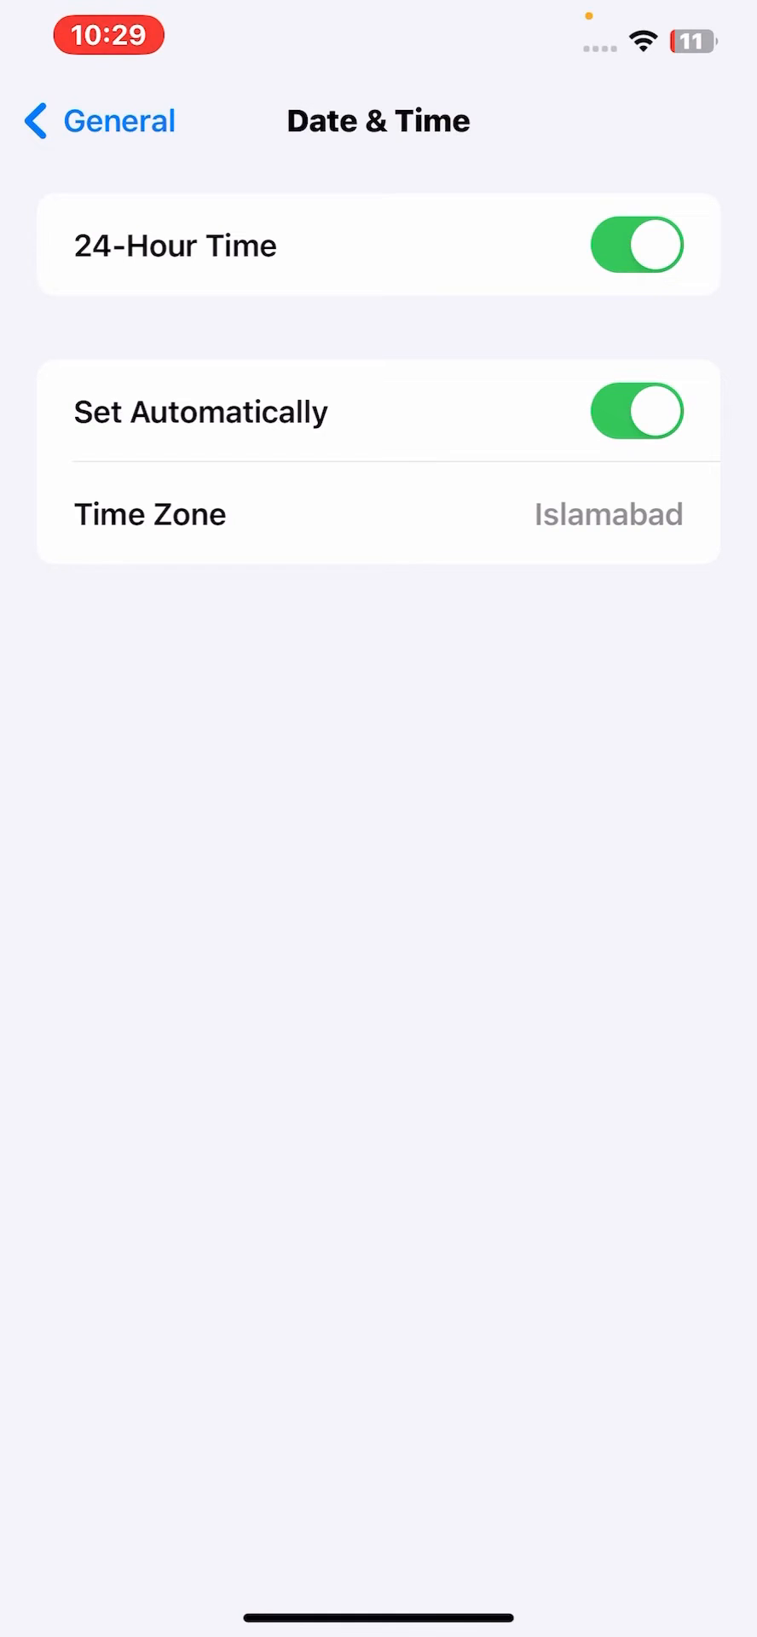
click(634, 411)
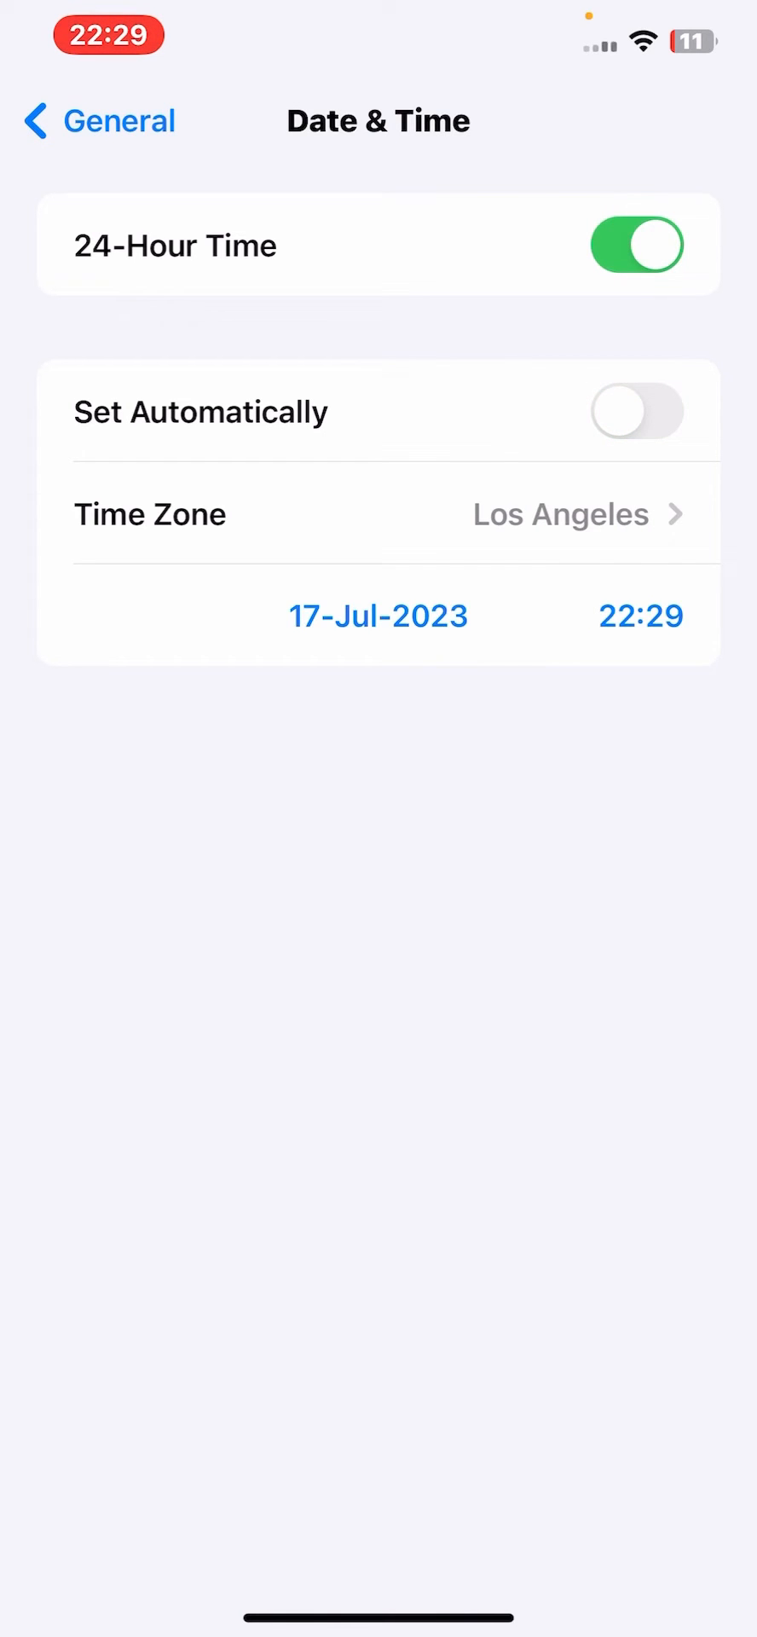
click(634, 411)
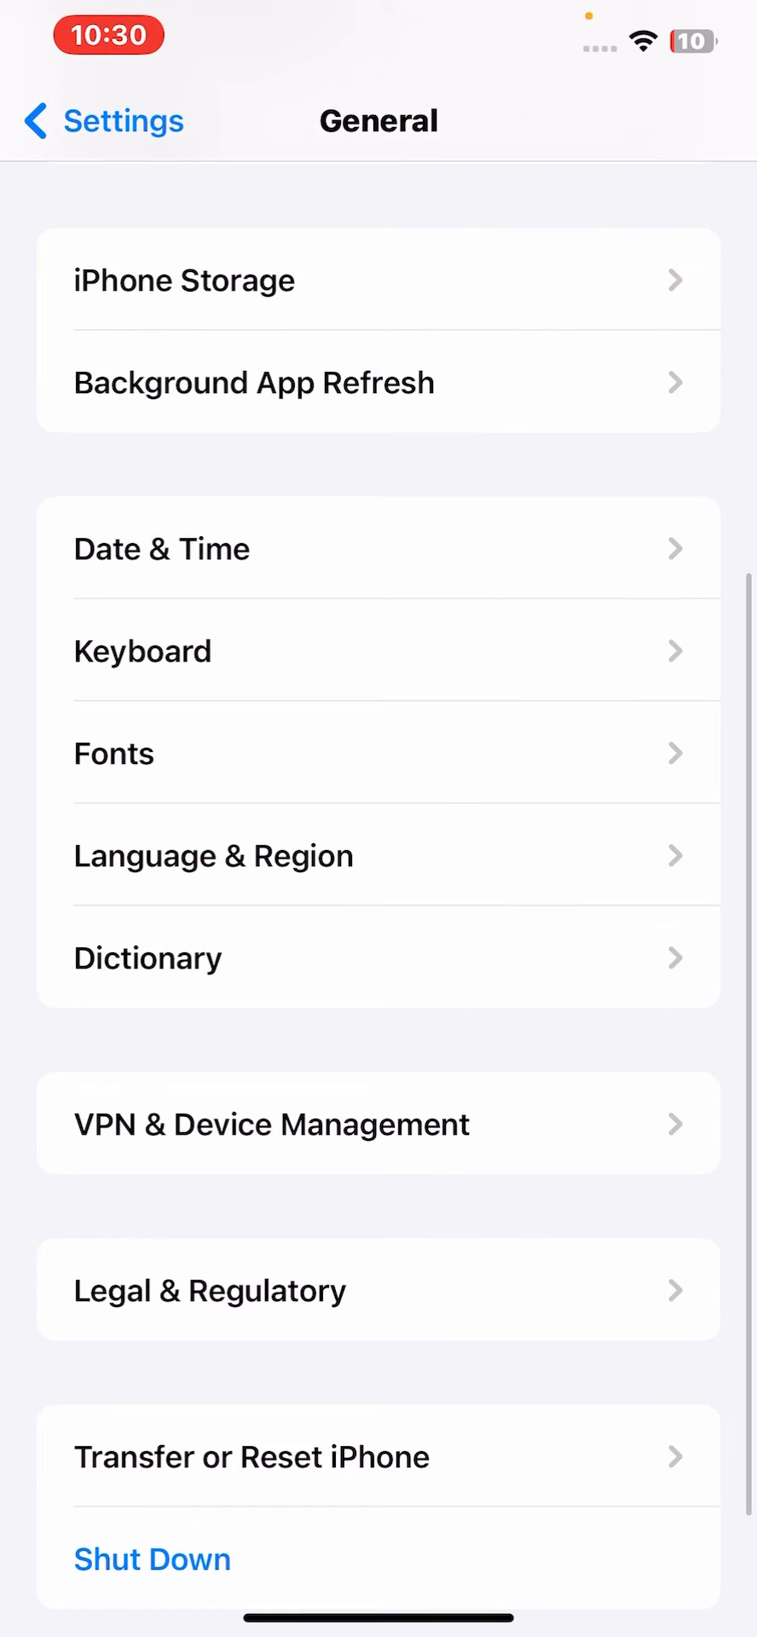
Check VPN & Device Management status, then return to General.
click(271, 1123)
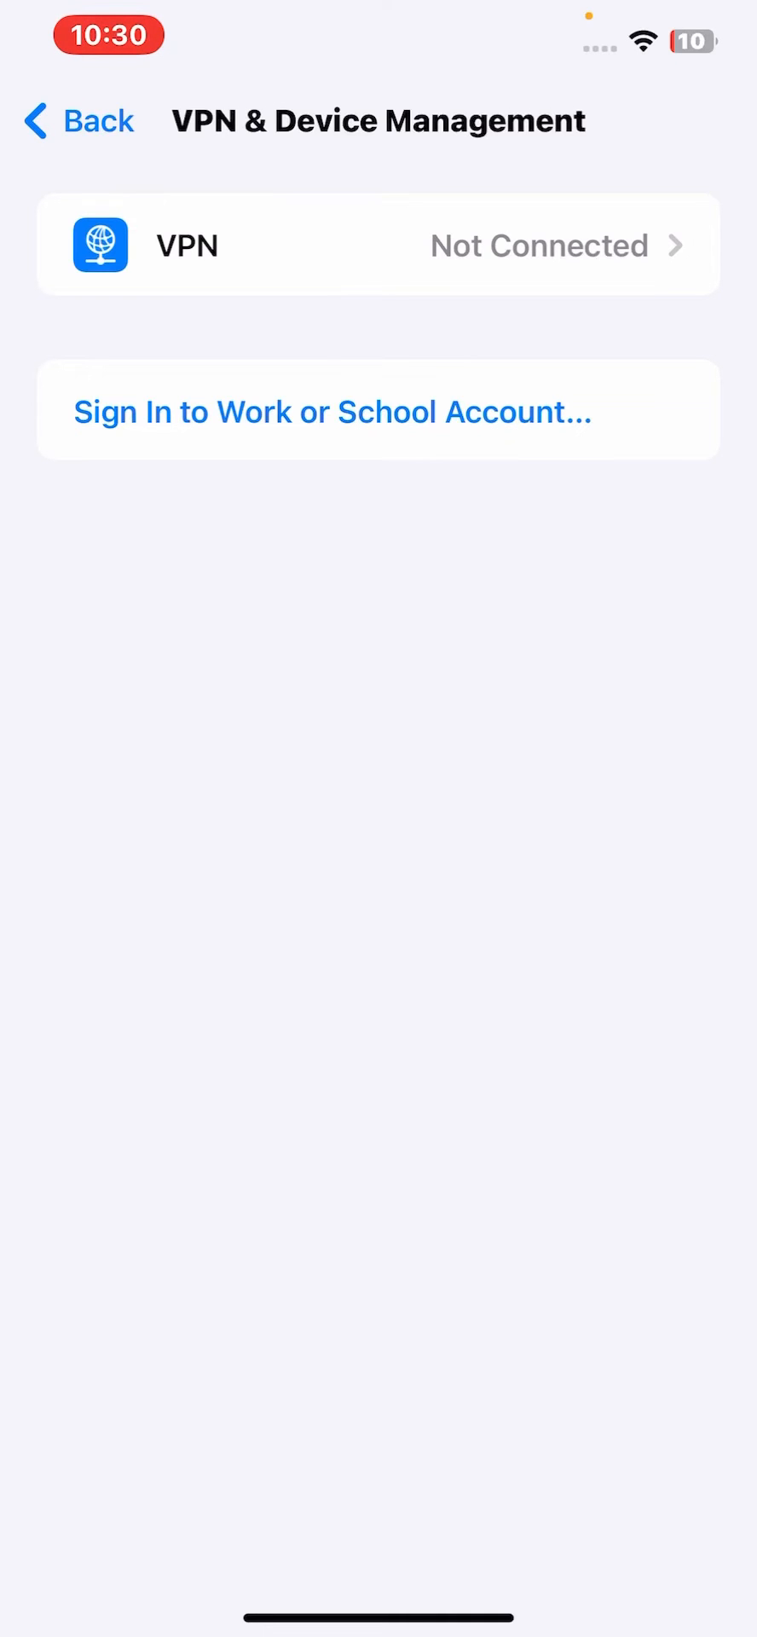
click(79, 121)
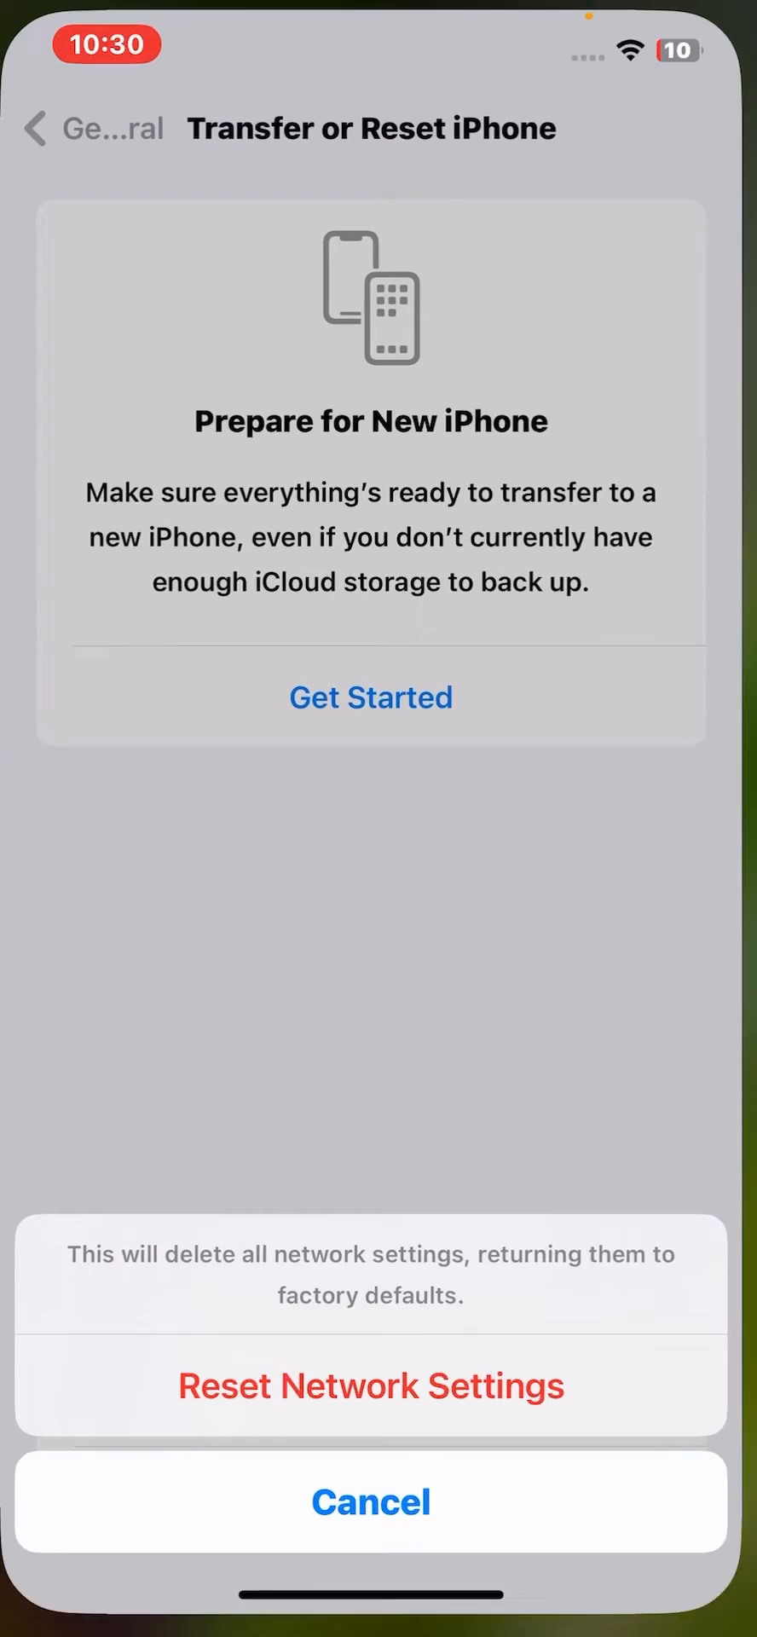
Confirm Reset Network Settings to restore network defaults.
click(370, 1501)
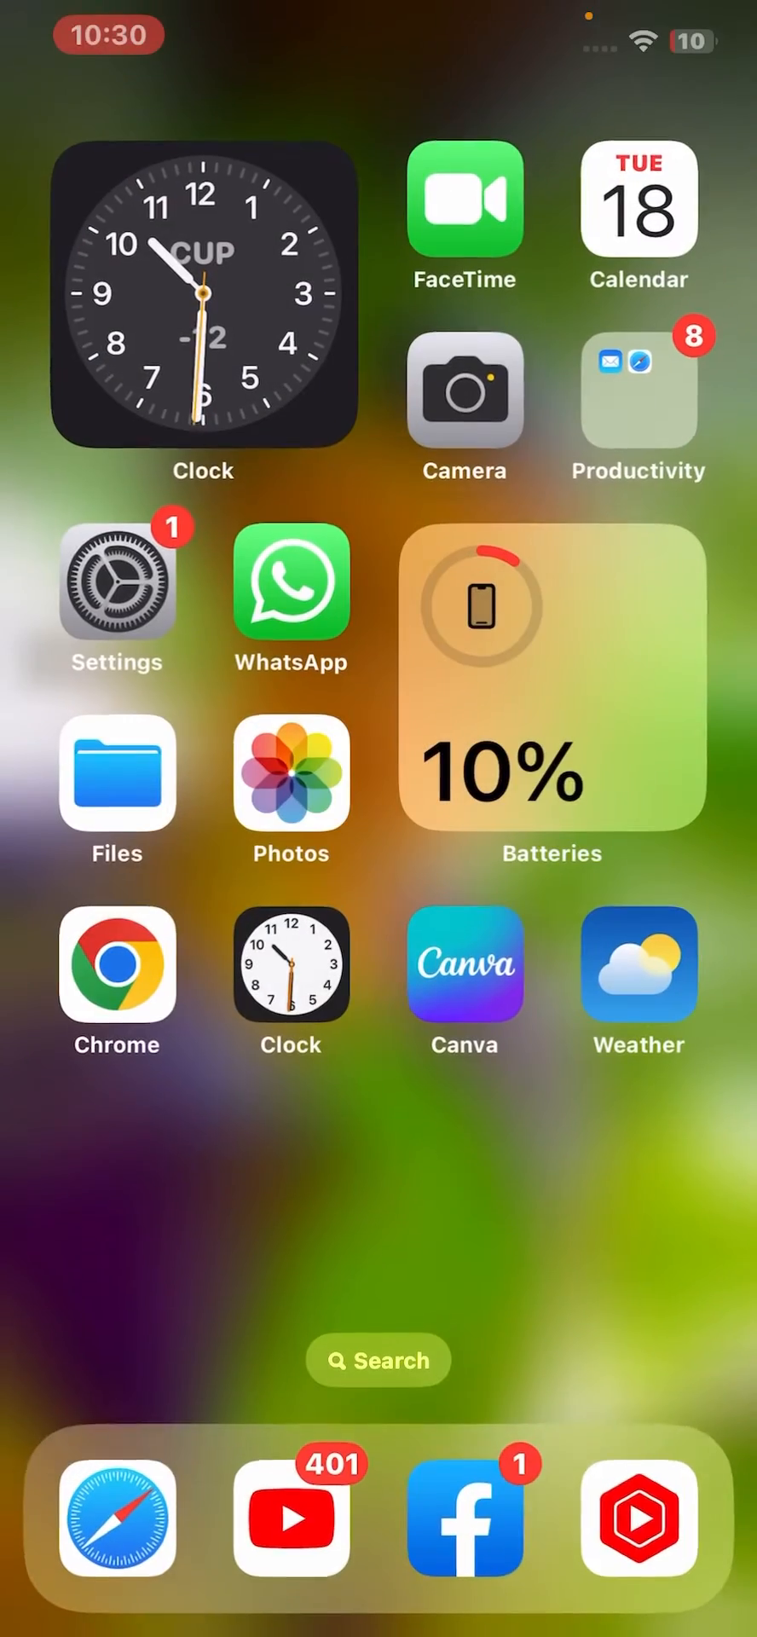
Reopen Settings from the home screen and go to Safari's settings.
click(116, 581)
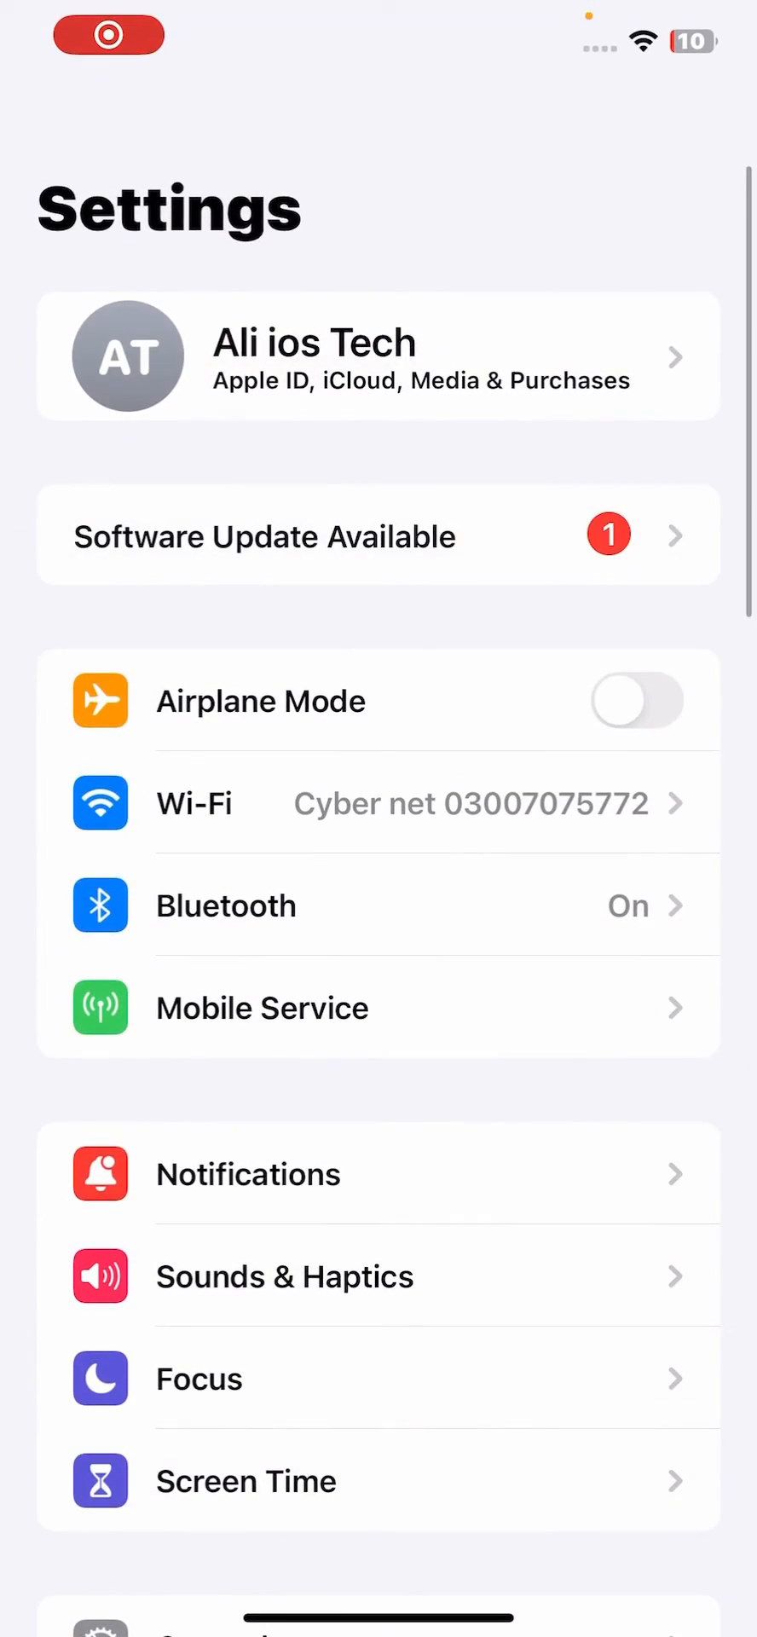
scroll(down, 3)
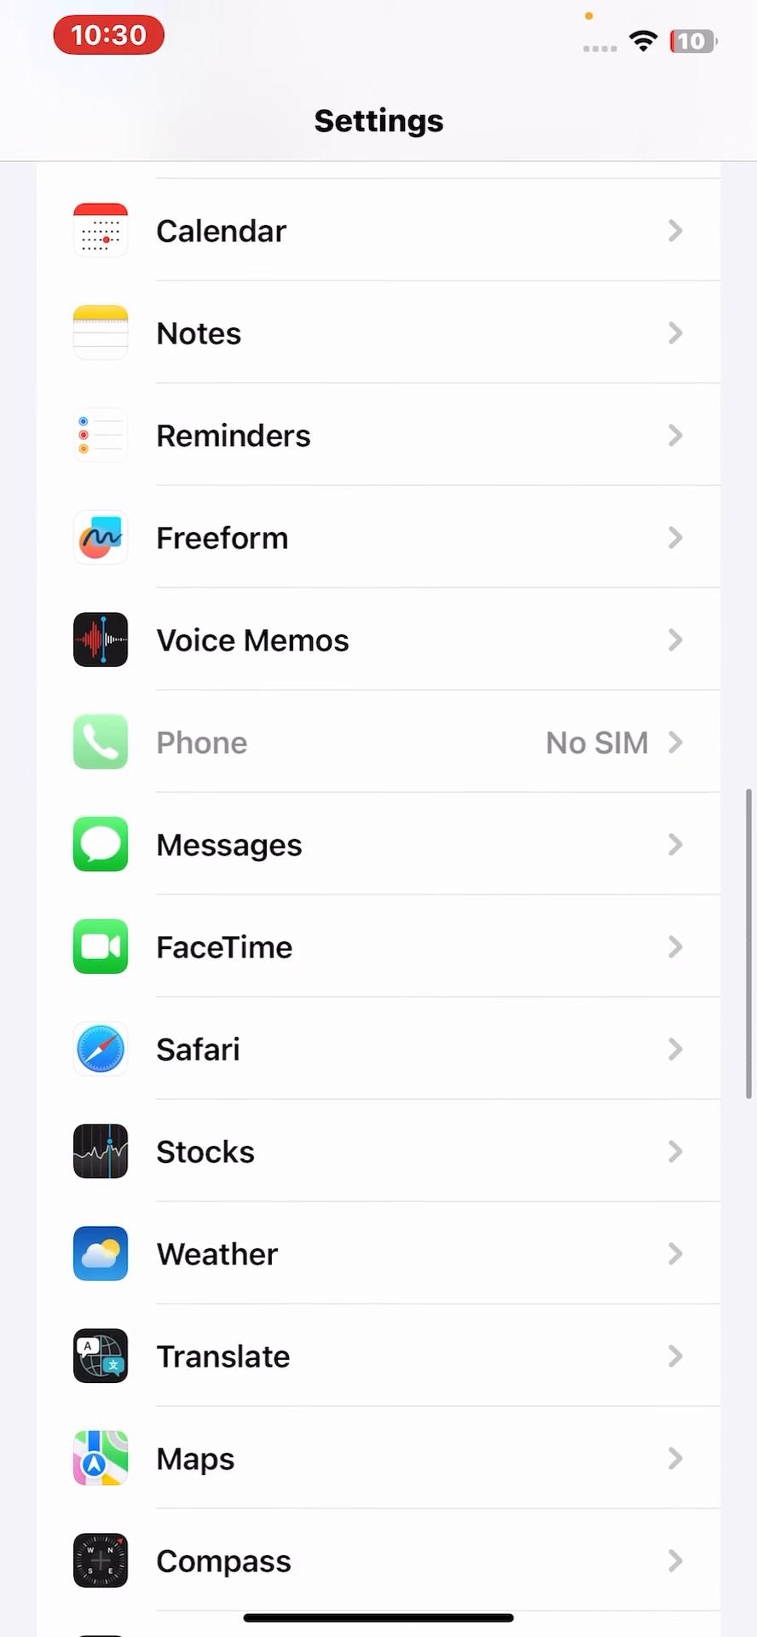
click(198, 1049)
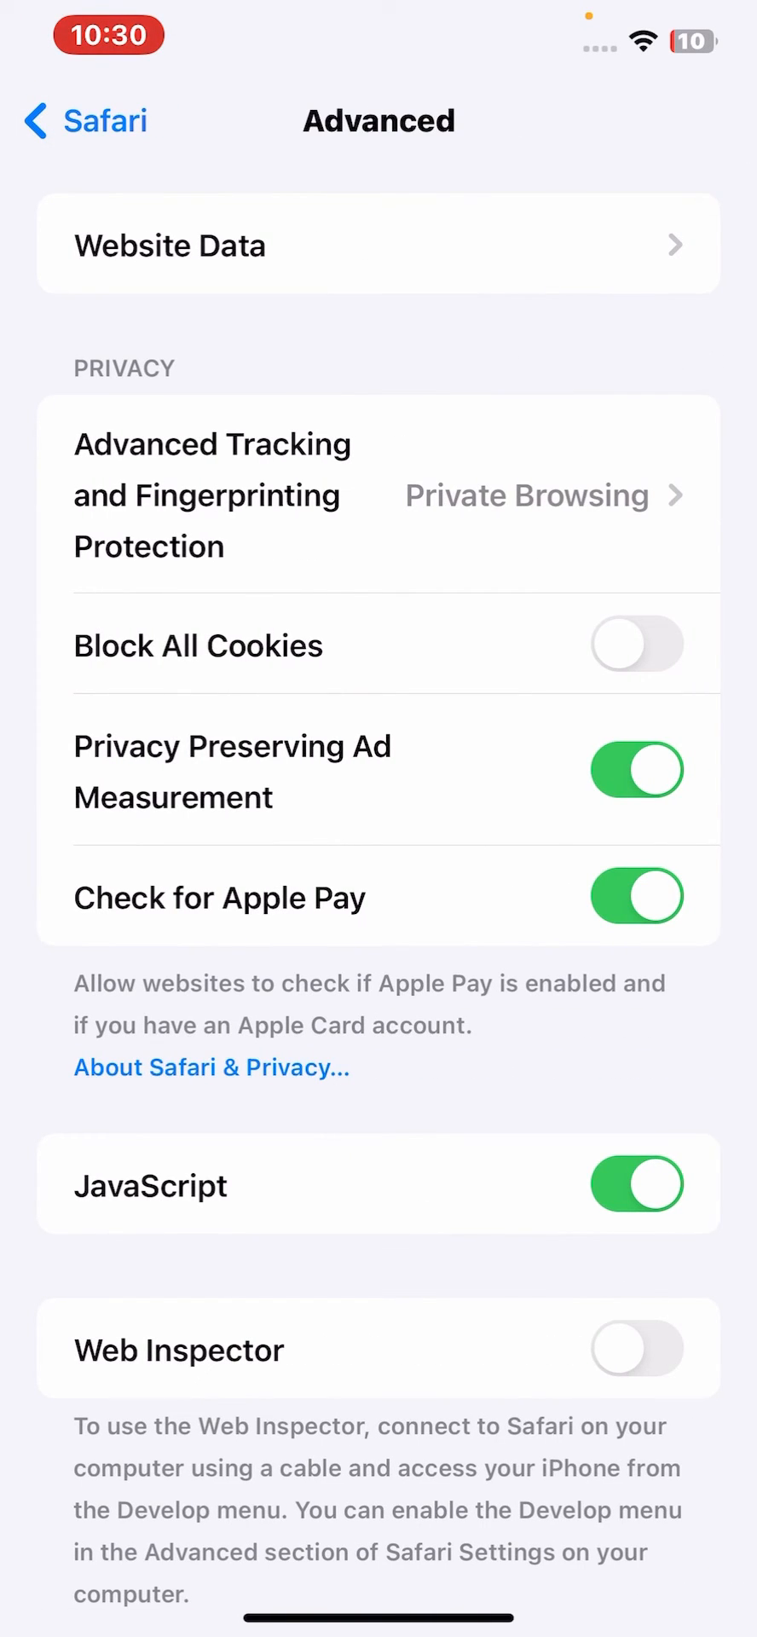
Remove all stored Safari website data and confirm with Remove Now.
click(379, 244)
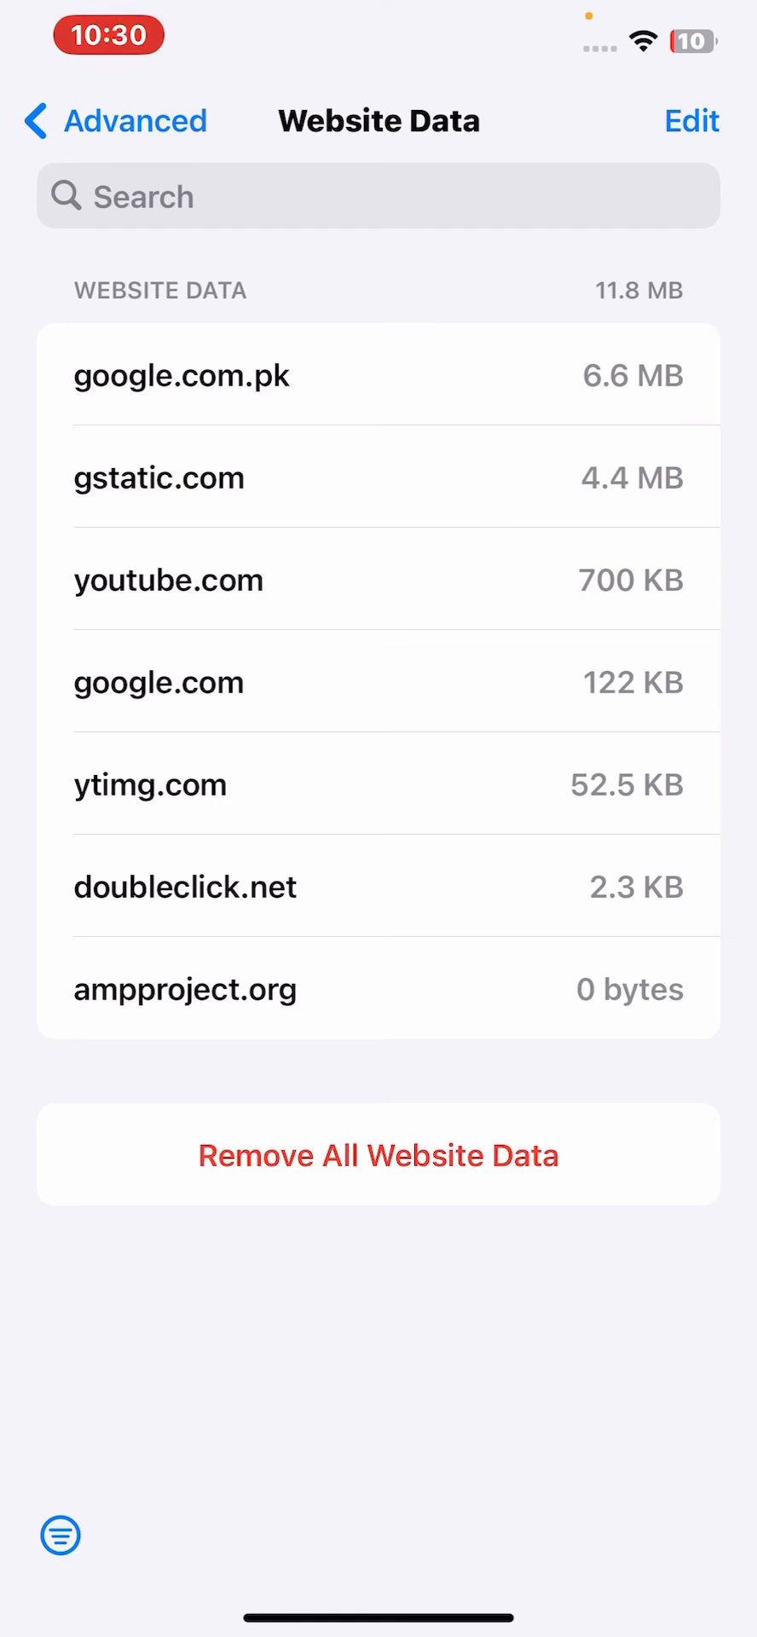
click(378, 1155)
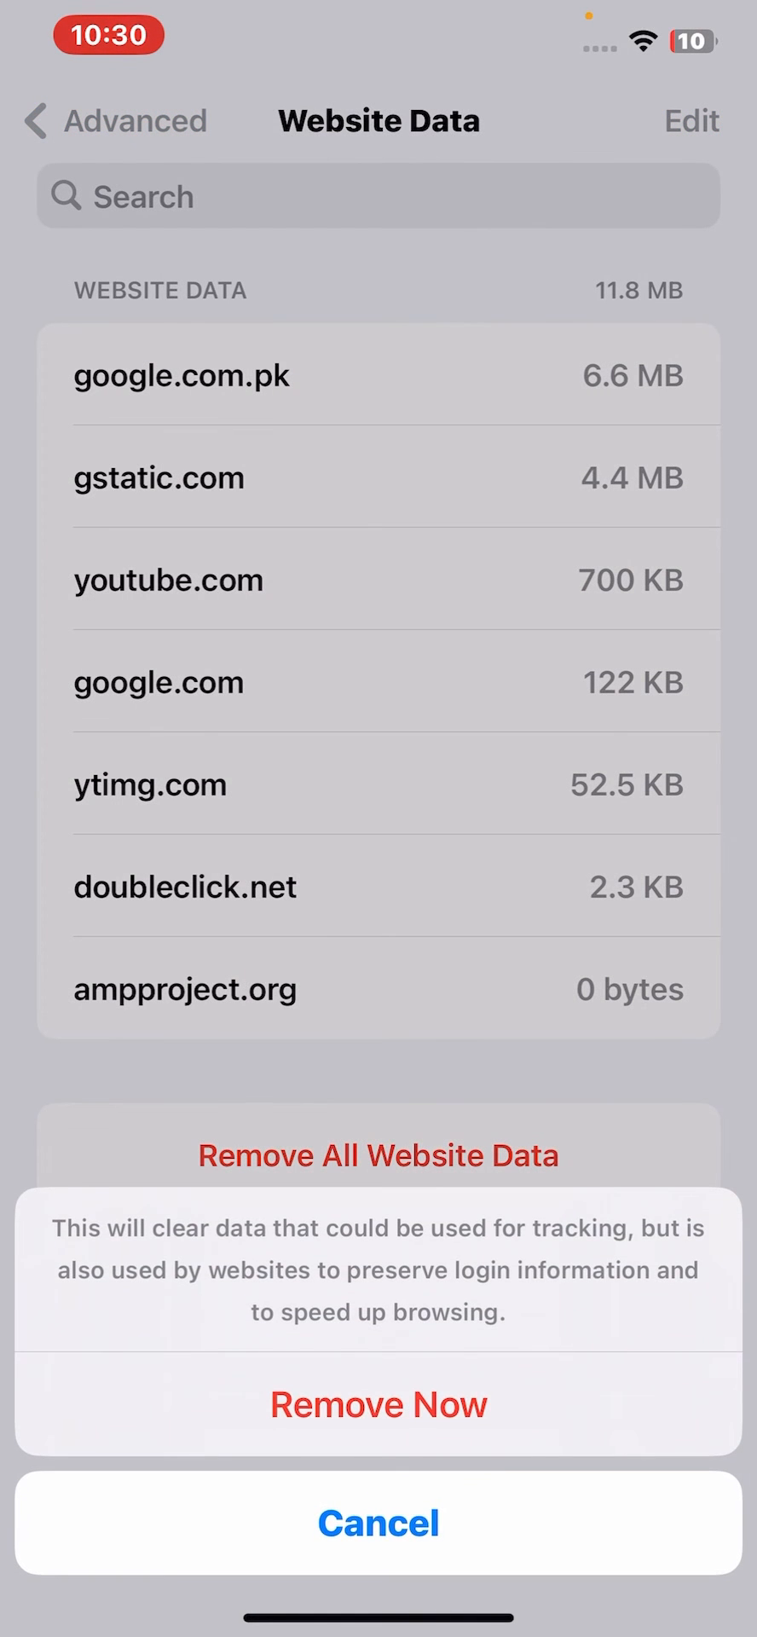
click(379, 1521)
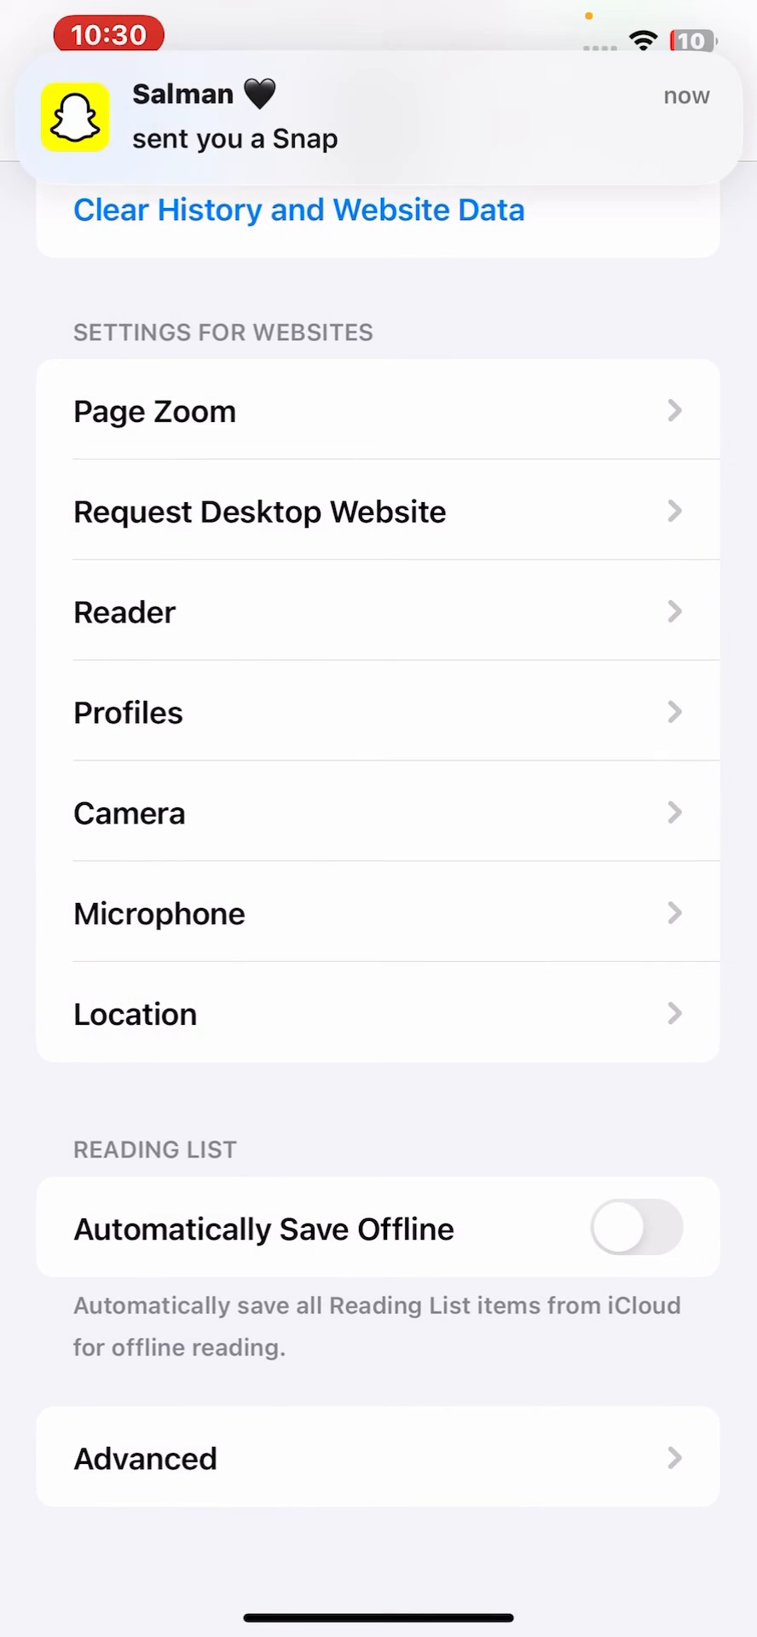
Bring up Clear History and Website Data options with Last hour and All Profiles.
scroll(down, 3)
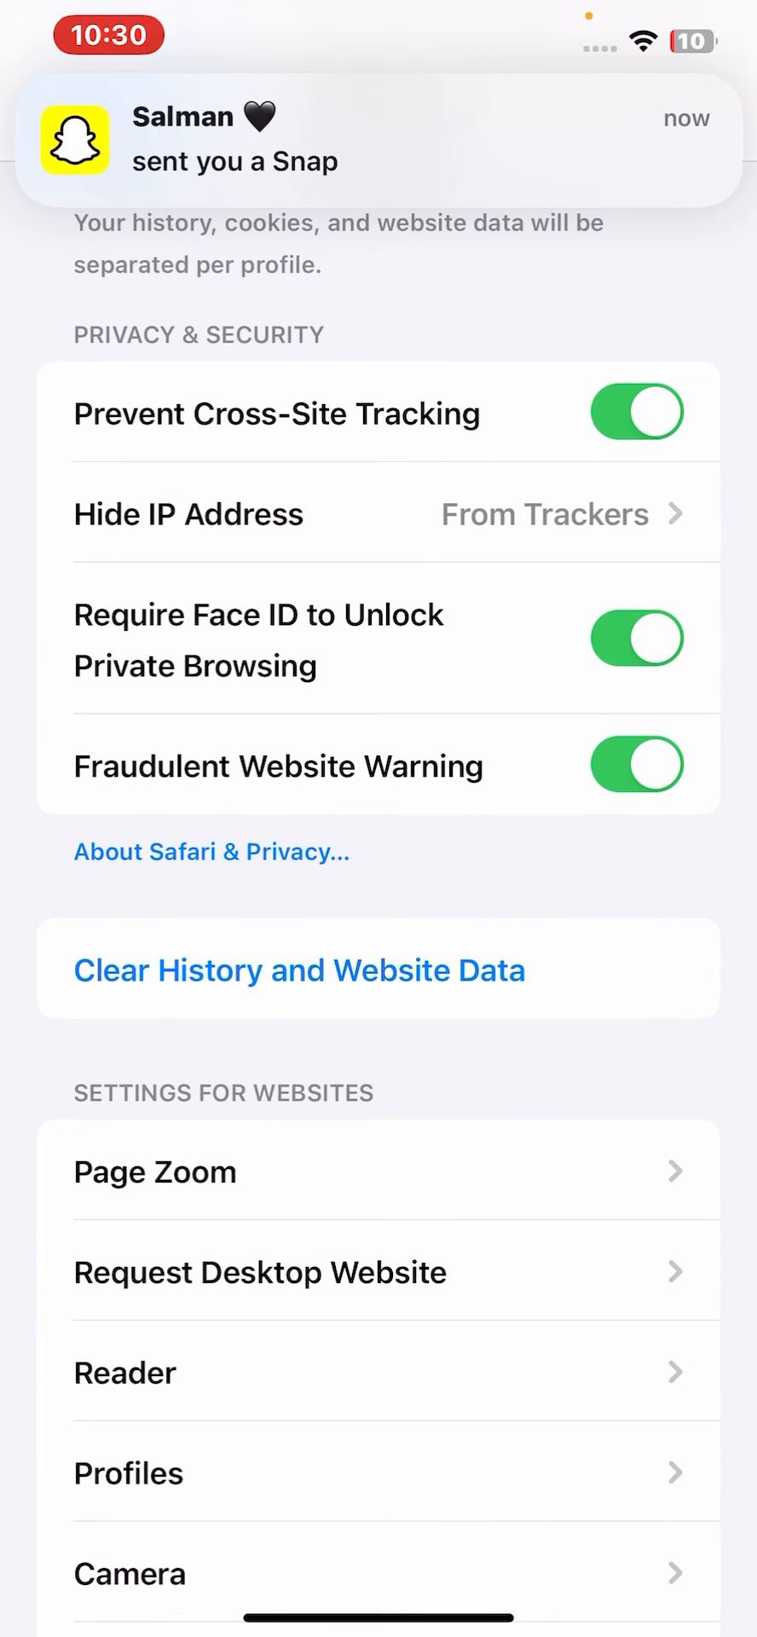
click(299, 969)
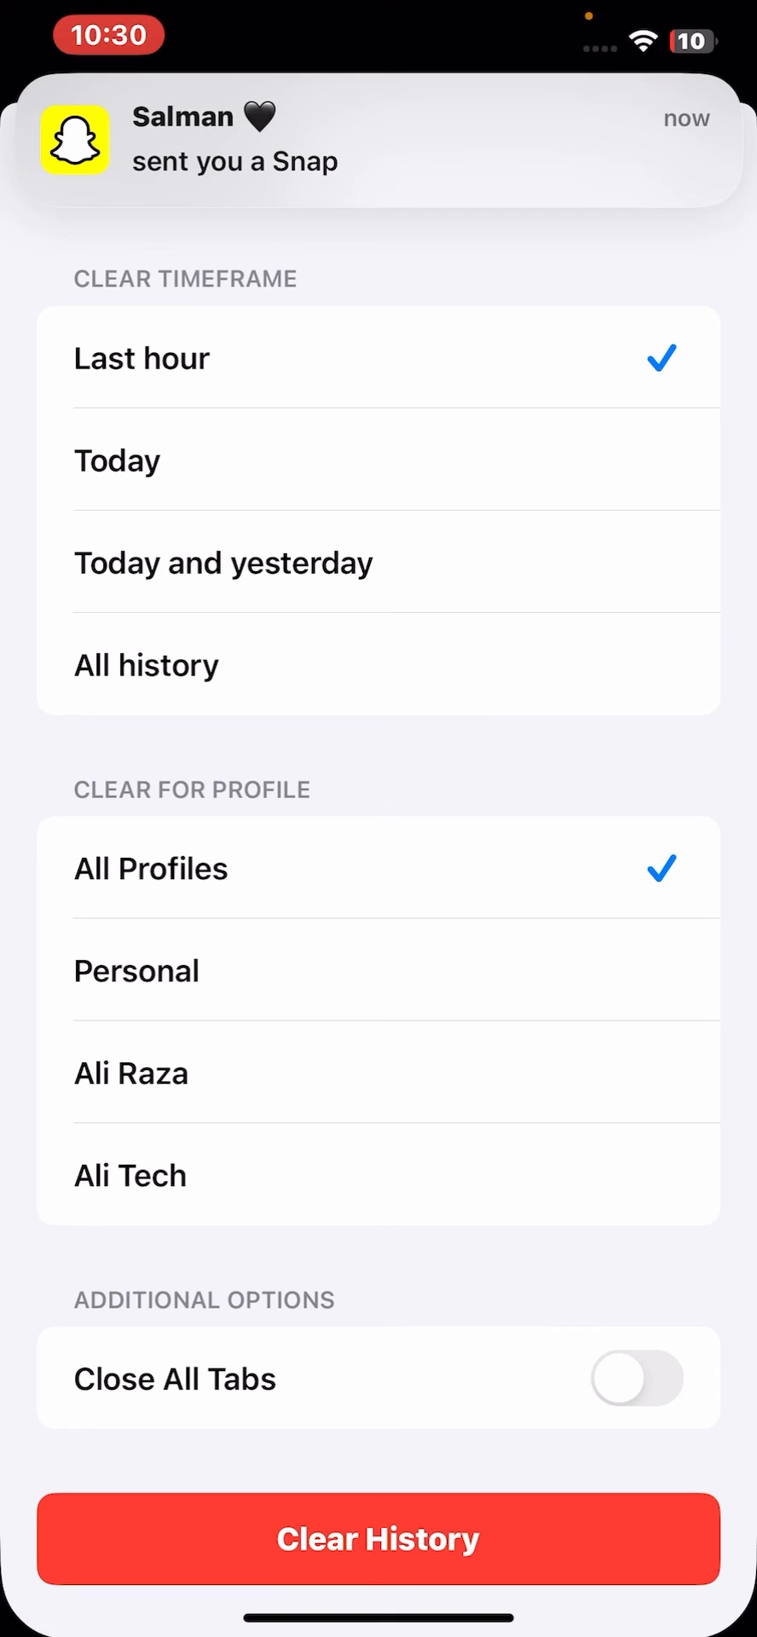